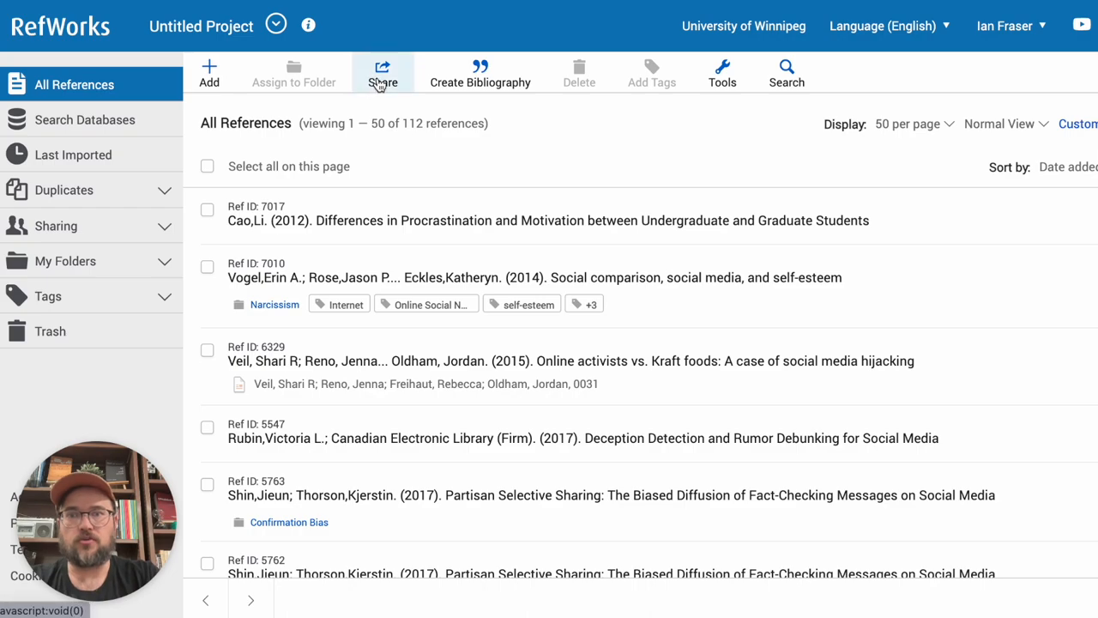
- Bring up RefWorks' Export references options from the Share menu
{"action": "left_click", "coordinate": [381, 73]}
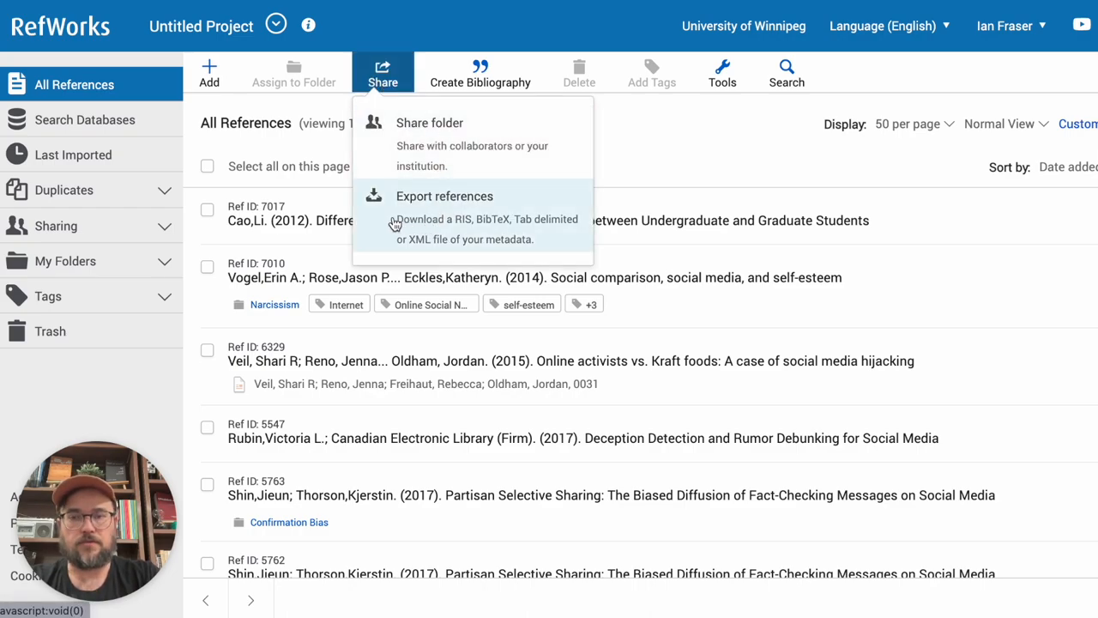
{"action": "left_click", "coordinate": [445, 195]}
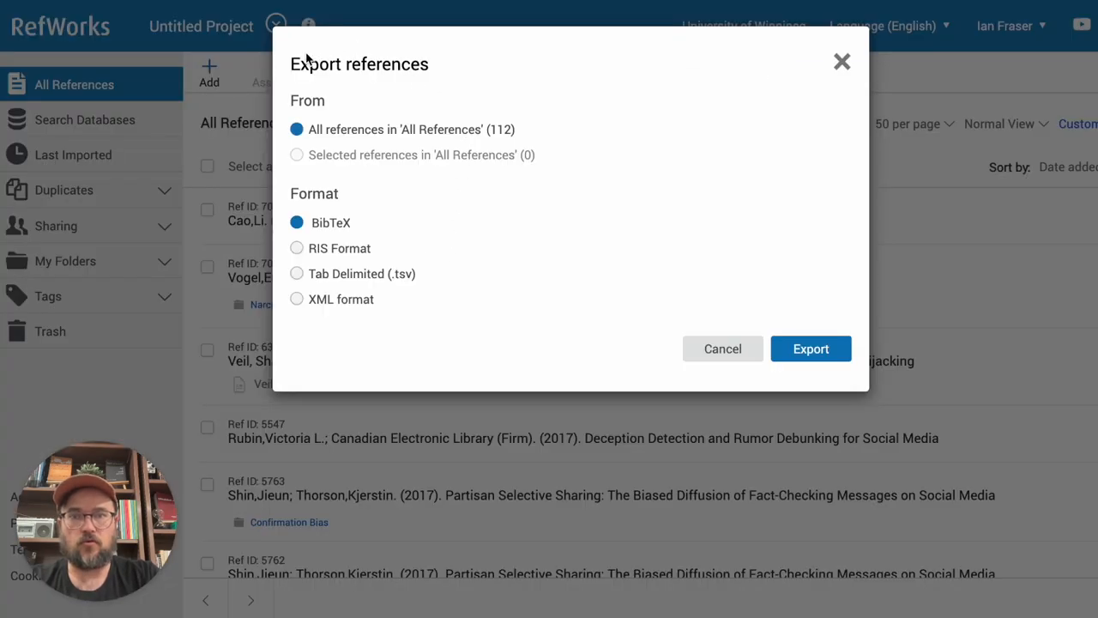
{"action": "mouse_move", "coordinate": [467, 328]}
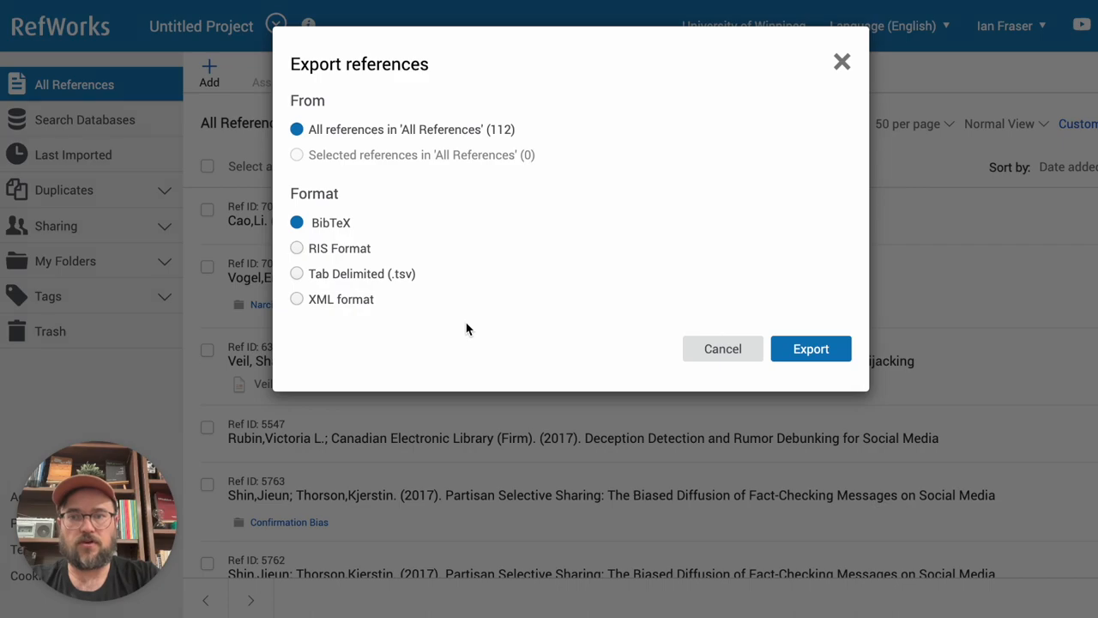
{"action": "mouse_move", "coordinate": [387, 315]}
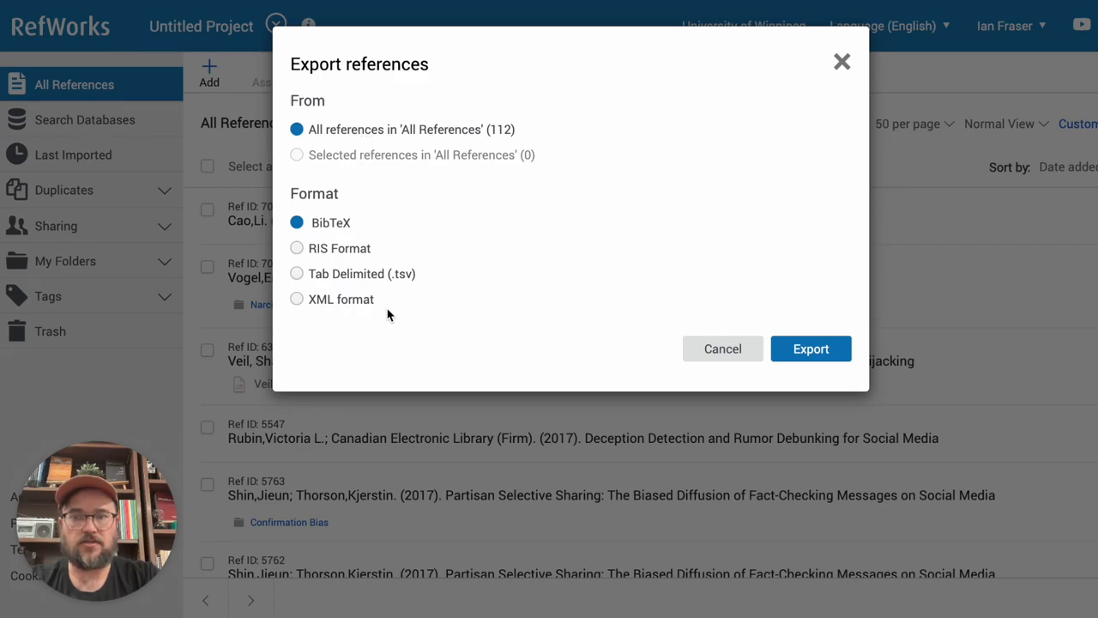
- Switch the export format from BibTeX to RIS, keeping all 112 references
{"action": "left_click", "coordinate": [296, 248]}
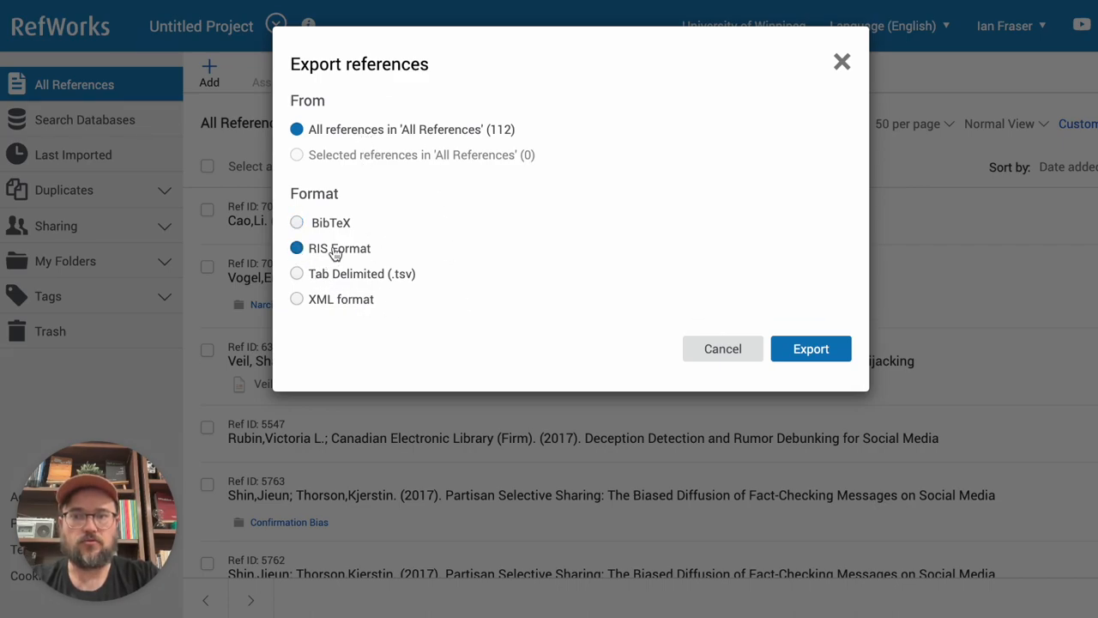
{"action": "mouse_move", "coordinate": [449, 245]}
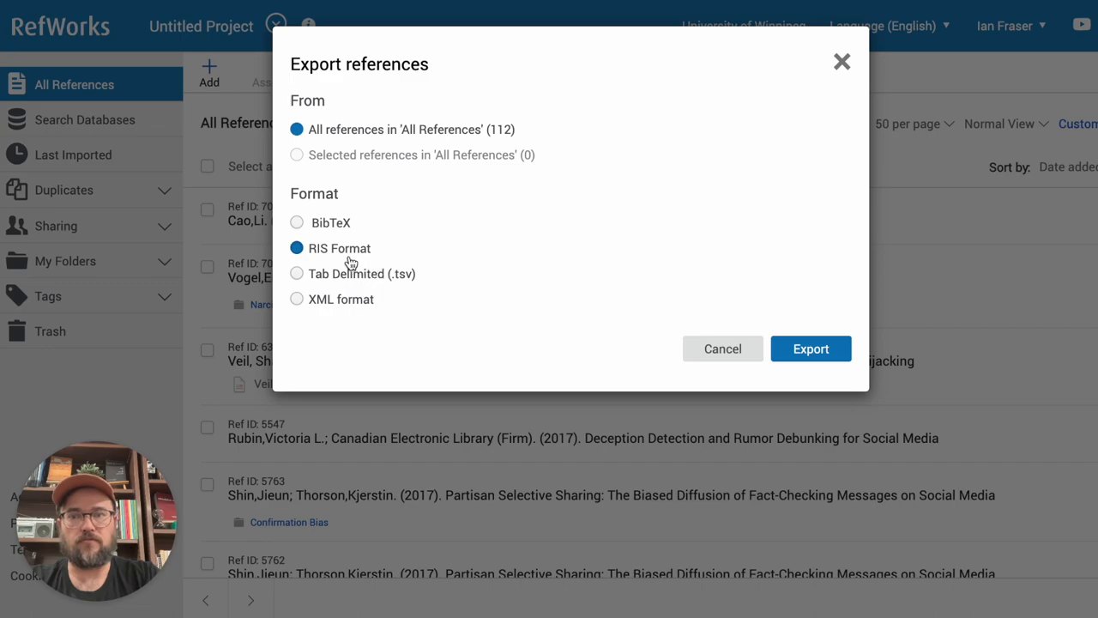
{"action": "mouse_move", "coordinate": [570, 337]}
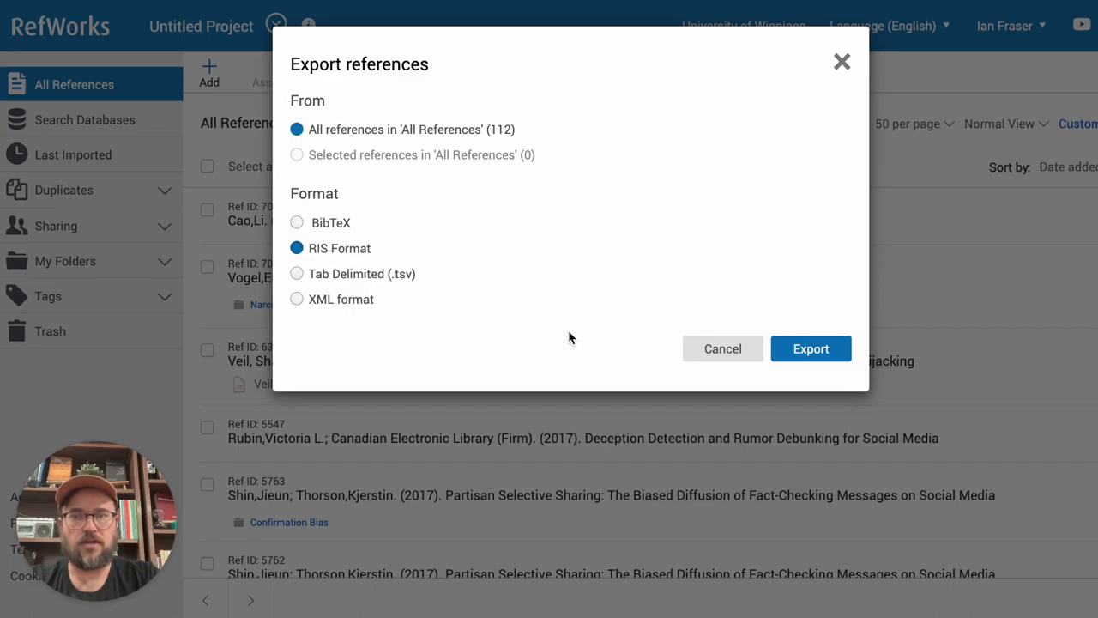
{"action": "mouse_move", "coordinate": [469, 164]}
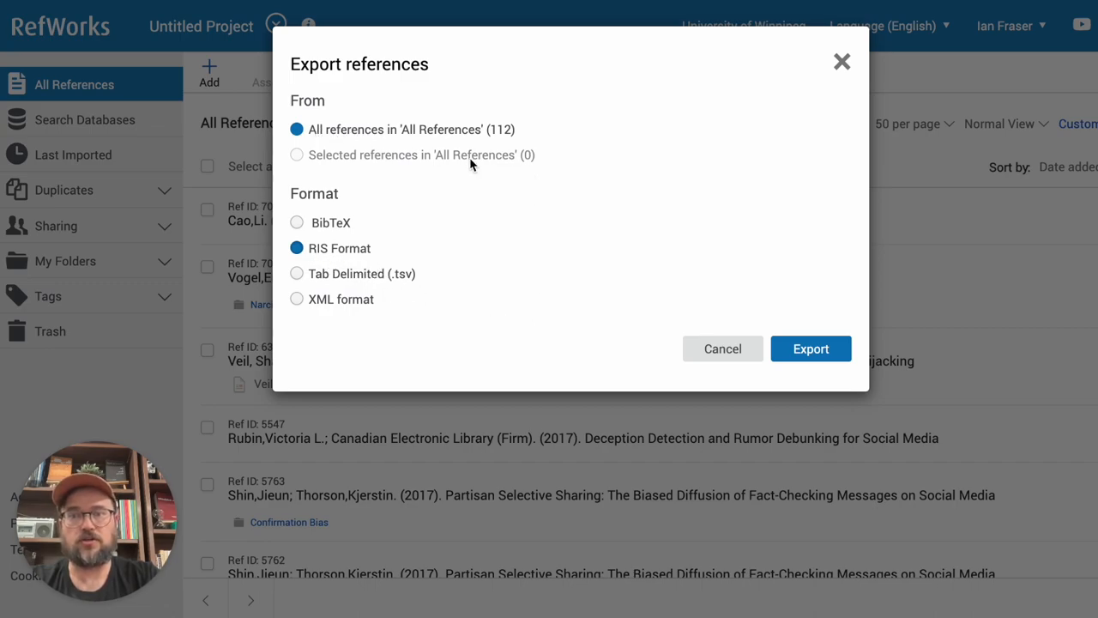
{"action": "mouse_move", "coordinate": [601, 279]}
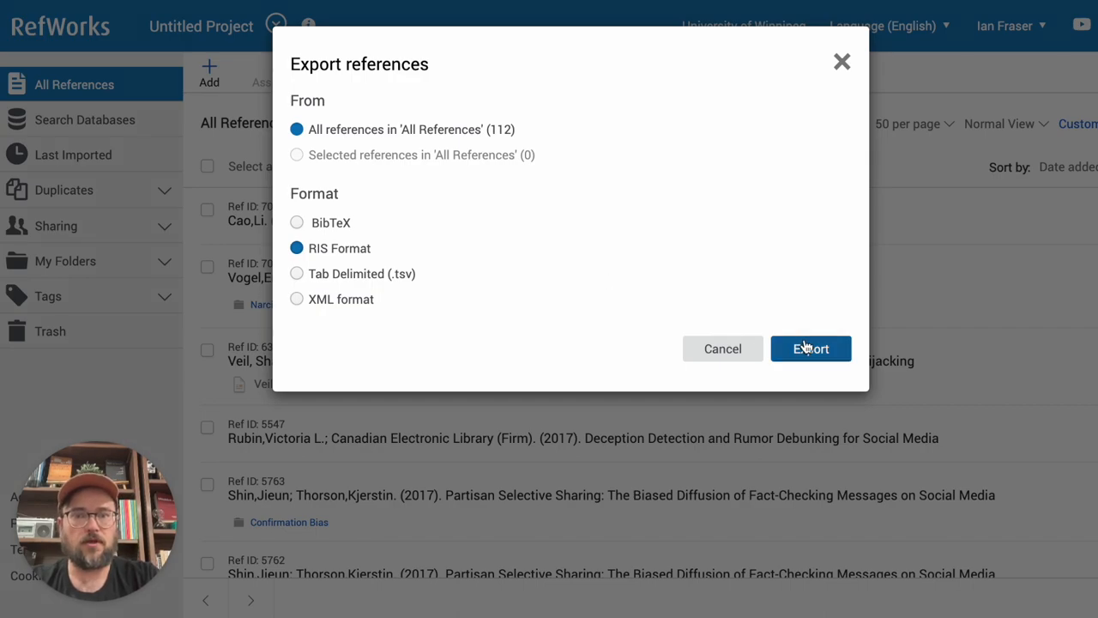
{"action": "left_click", "coordinate": [809, 348]}
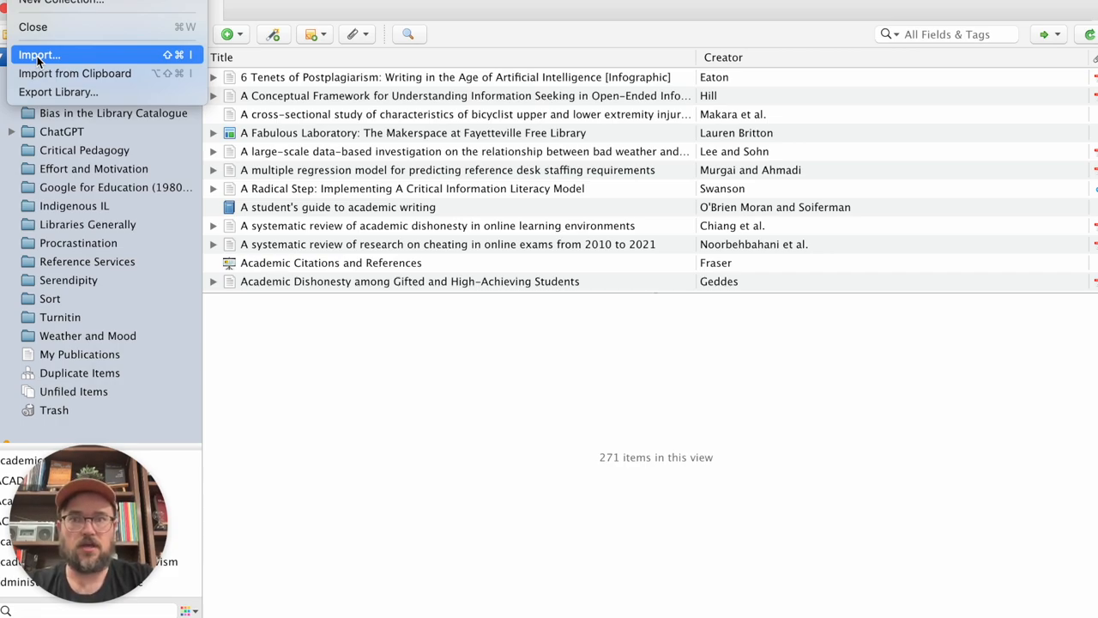
- Open Zotero's File > Import wizard with 'A file (BibTeX, RIS, Zotero RDF, etc.)' selected
{"action": "left_click", "coordinate": [39, 55]}
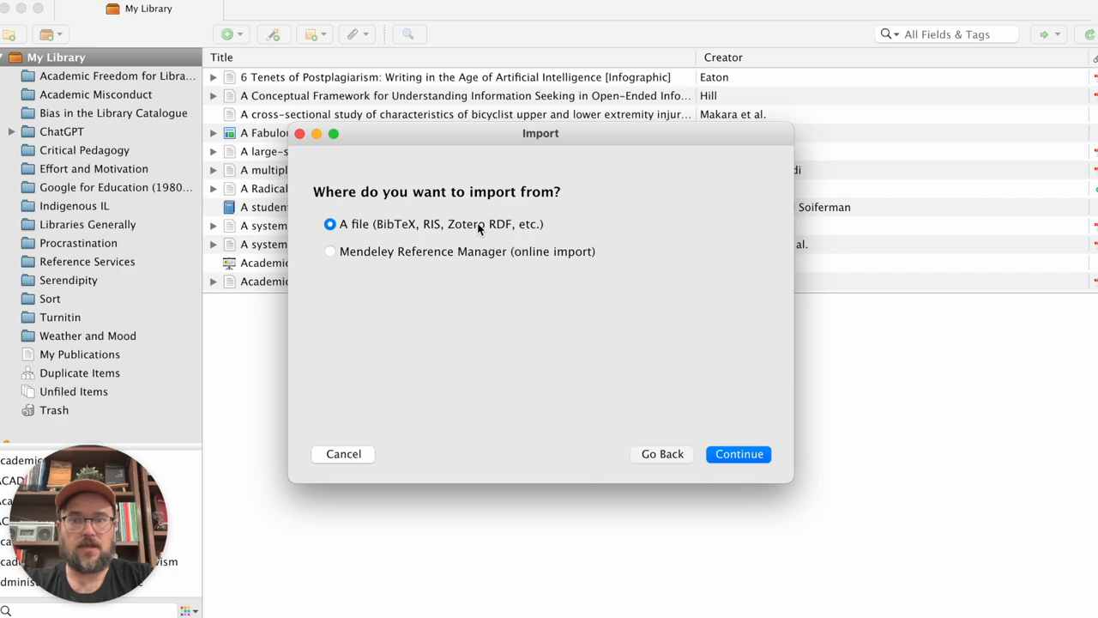
{"action": "mouse_move", "coordinate": [494, 322]}
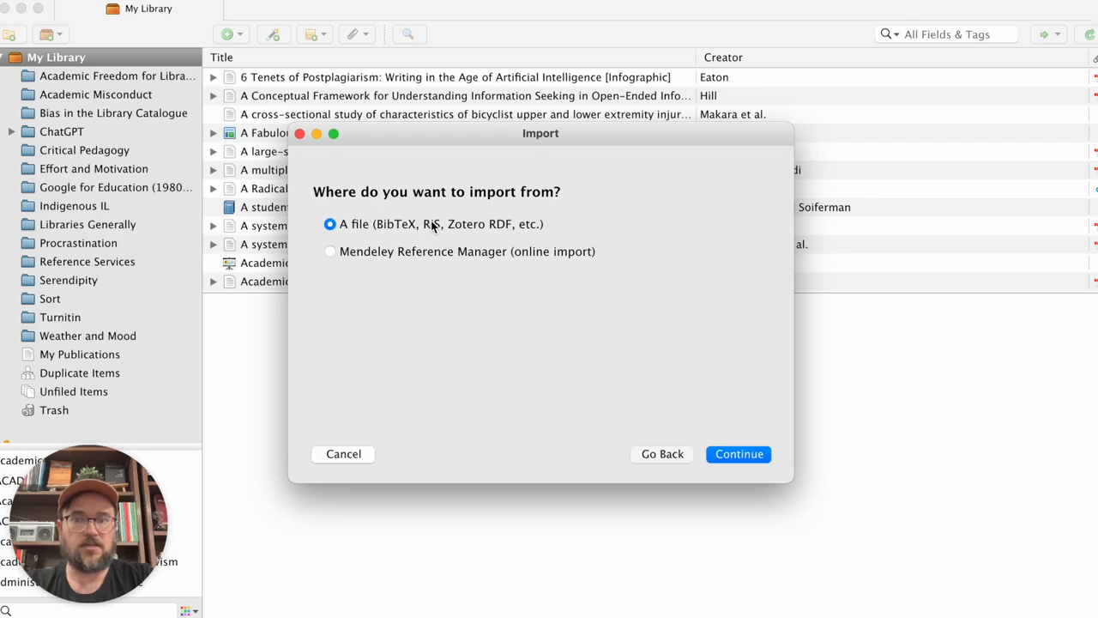
{"action": "mouse_move", "coordinate": [495, 339]}
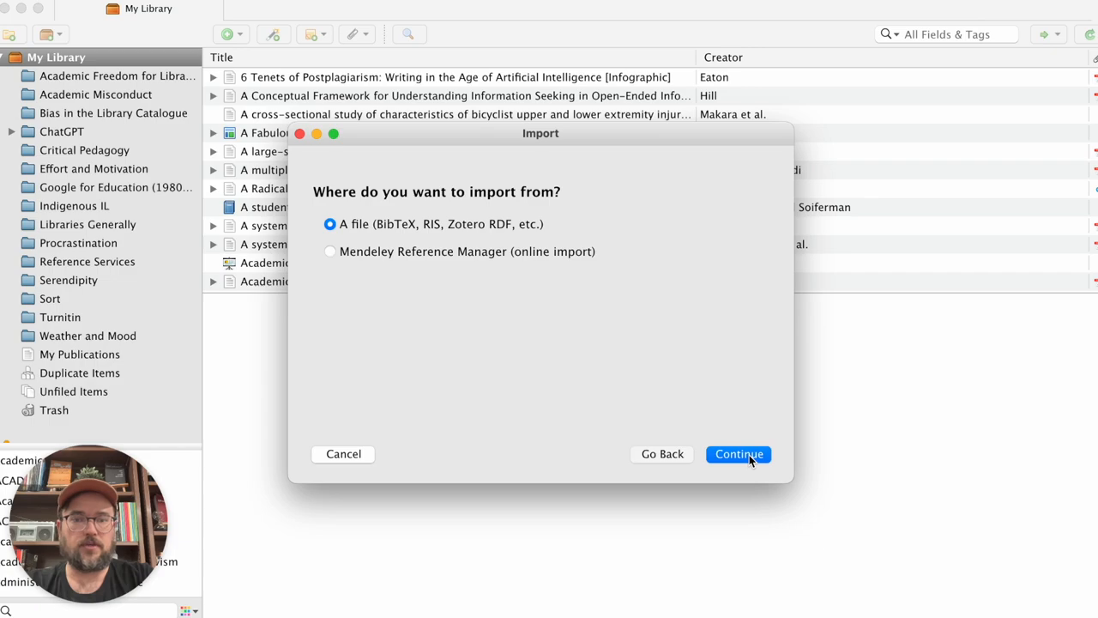
- Select export.ris from the Desktop as the file to import
{"action": "left_click", "coordinate": [738, 454]}
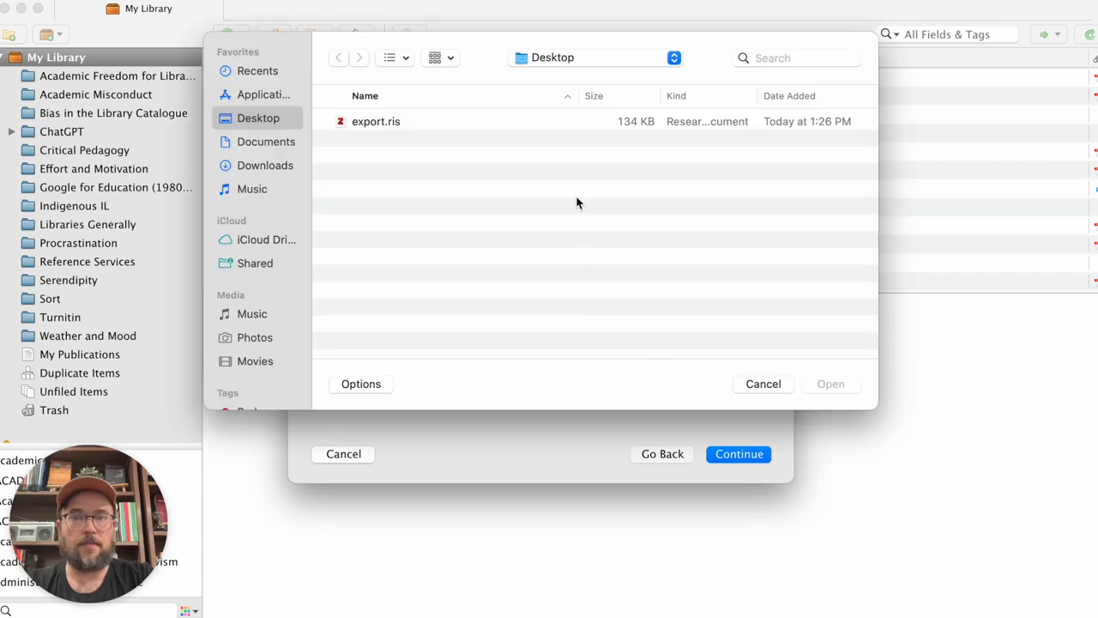
{"action": "mouse_move", "coordinate": [536, 79]}
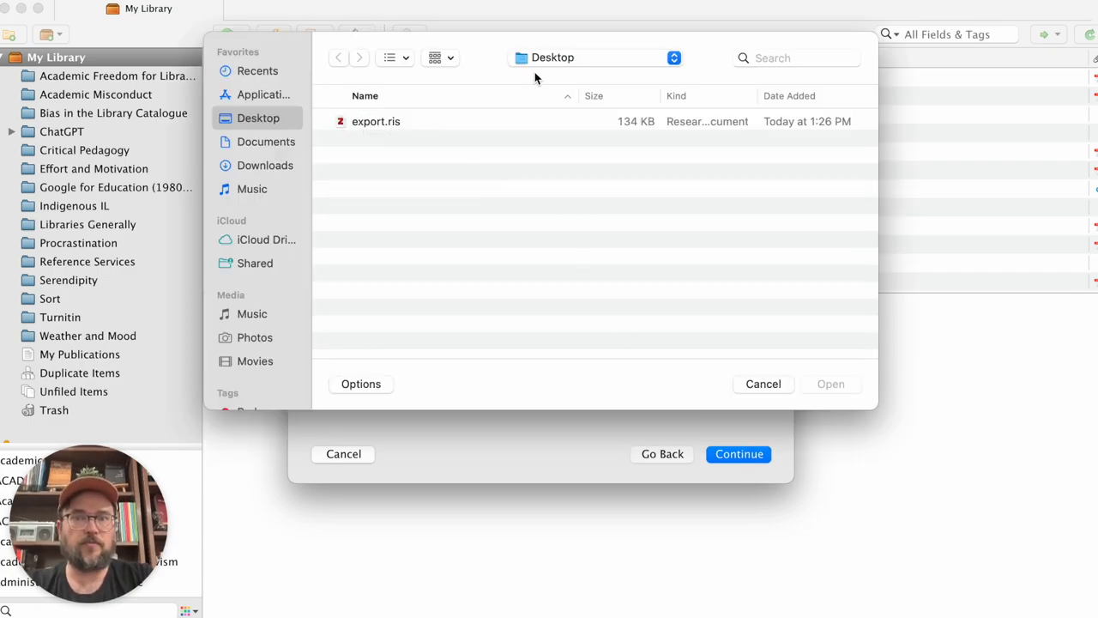
{"action": "left_click", "coordinate": [376, 121]}
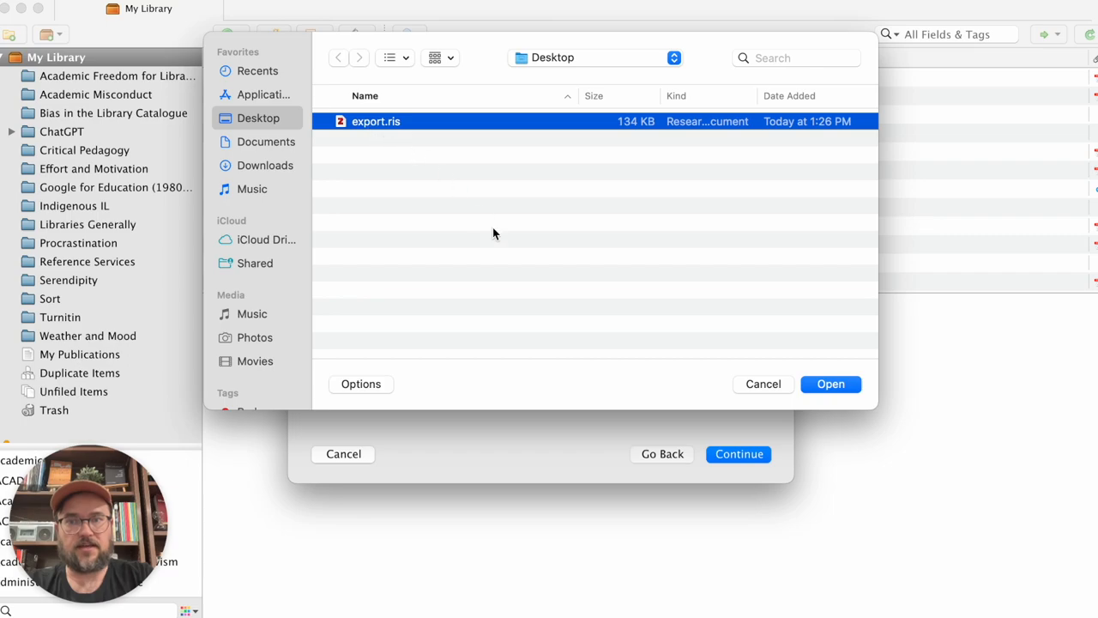
{"action": "mouse_move", "coordinate": [803, 343]}
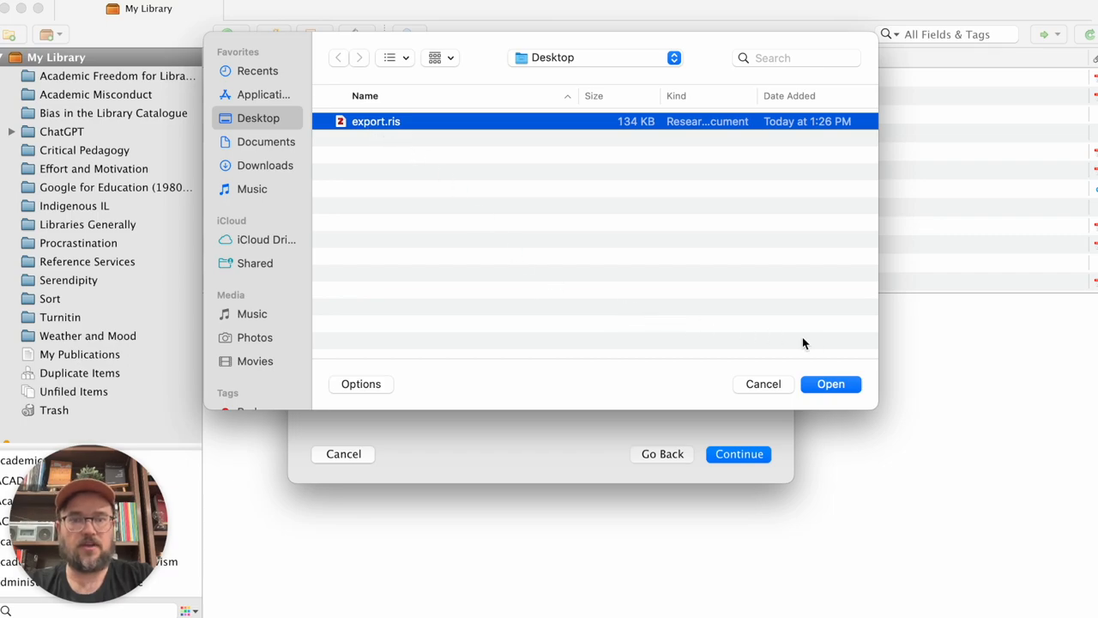
{"action": "left_click", "coordinate": [830, 383]}
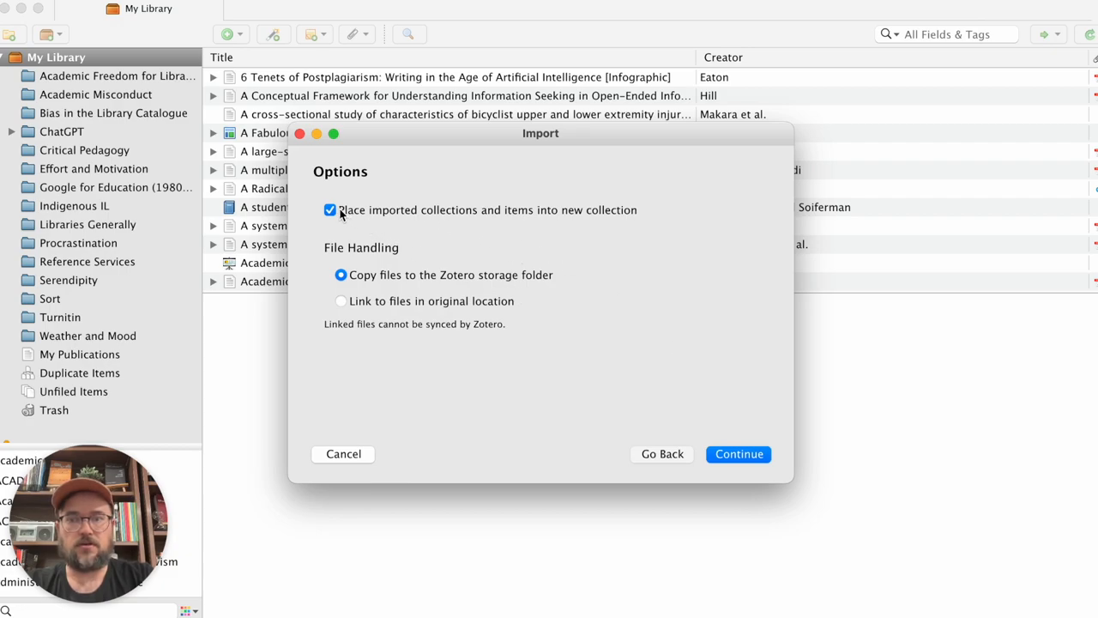
{"action": "mouse_move", "coordinate": [609, 230]}
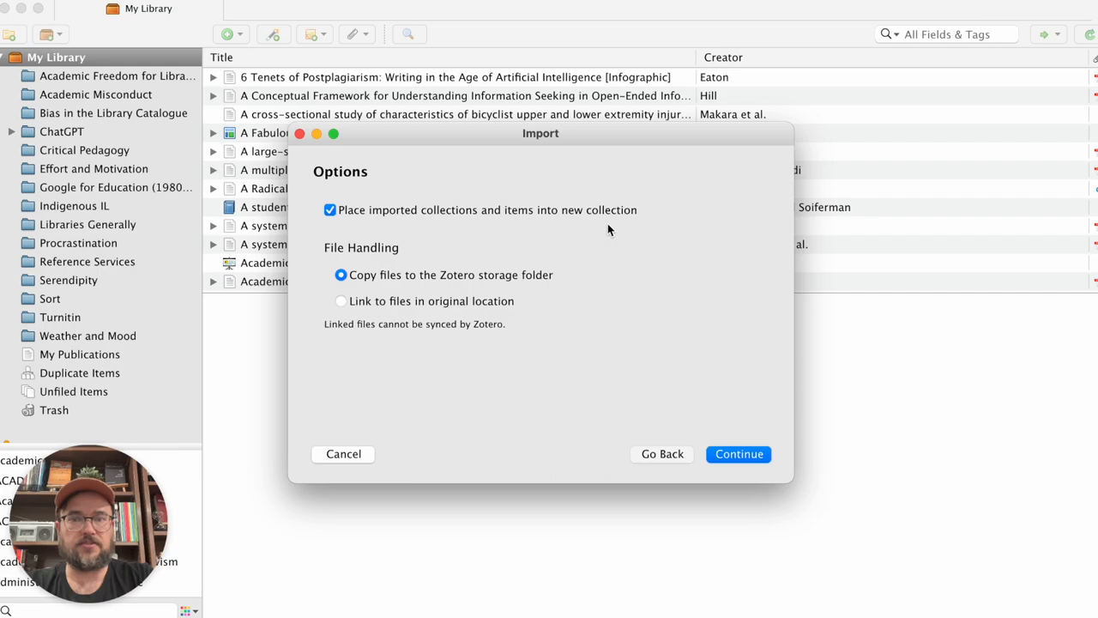
{"action": "mouse_move", "coordinate": [622, 245]}
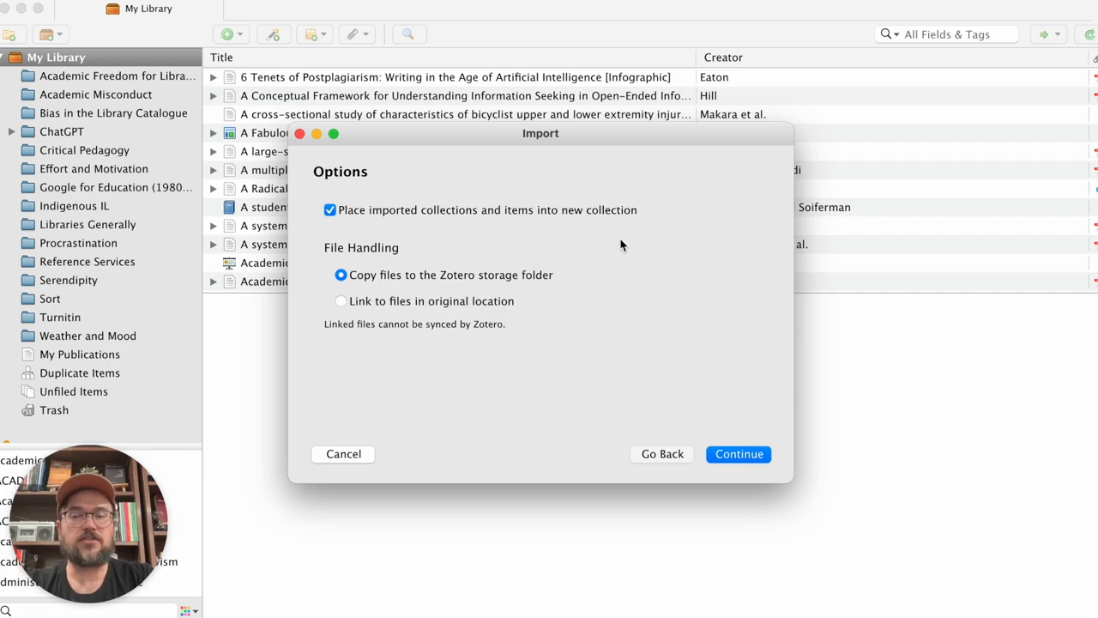
{"action": "mouse_move", "coordinate": [508, 221]}
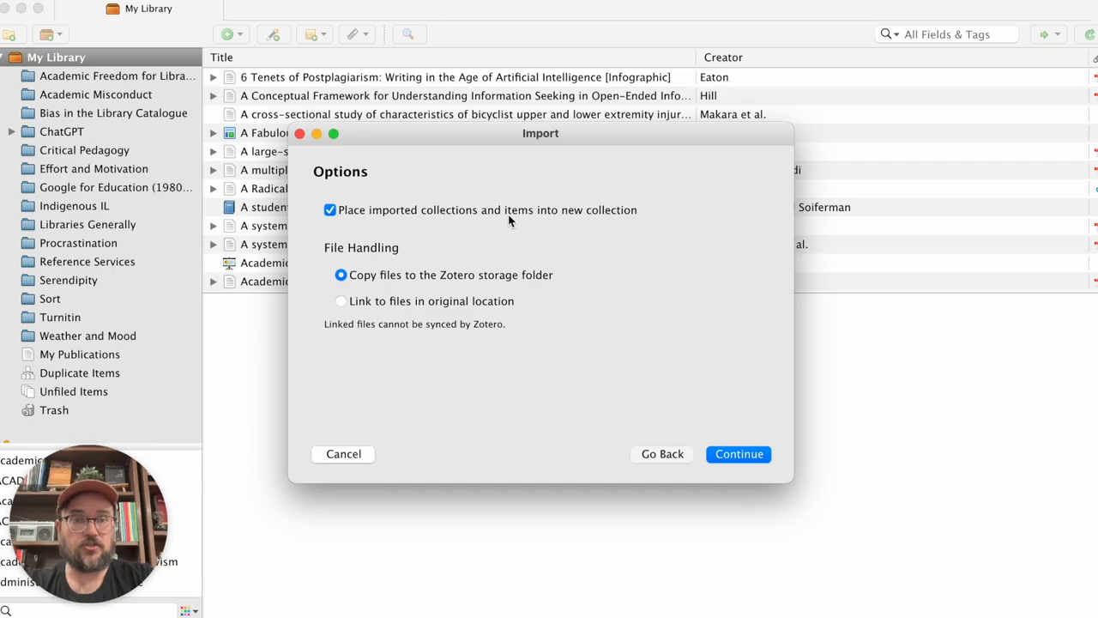
{"action": "mouse_move", "coordinate": [548, 321]}
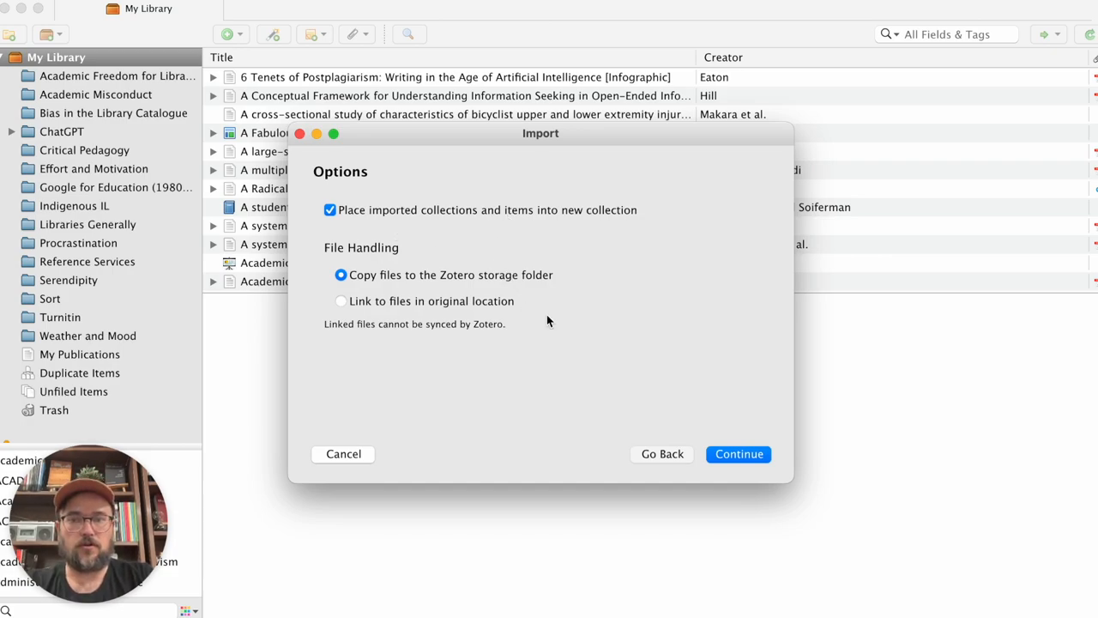
{"action": "mouse_move", "coordinate": [369, 287]}
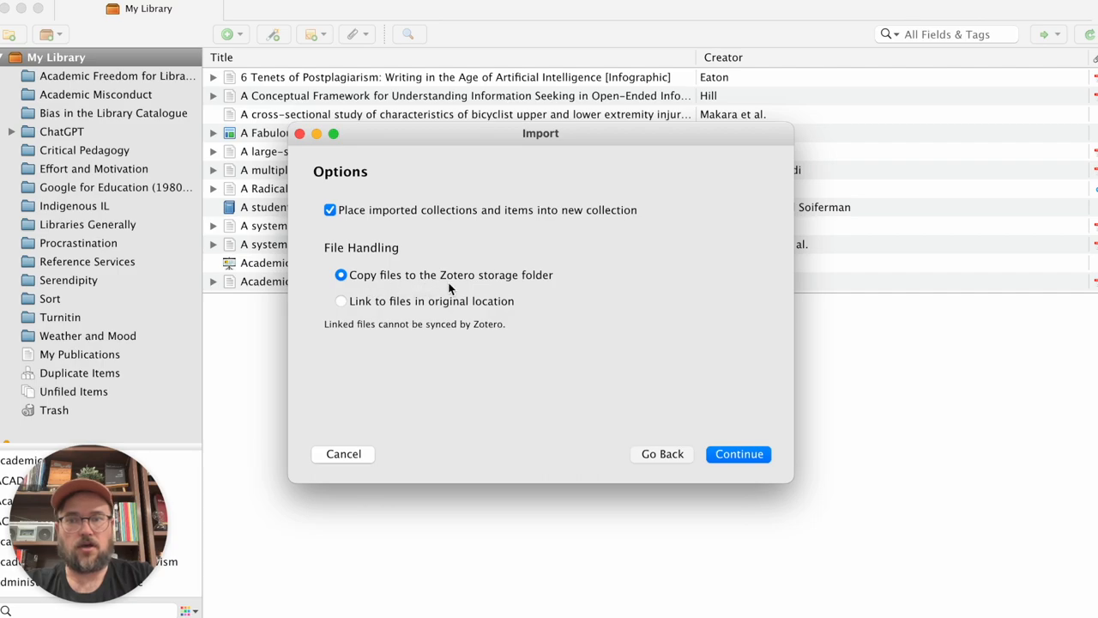
{"action": "mouse_move", "coordinate": [549, 288]}
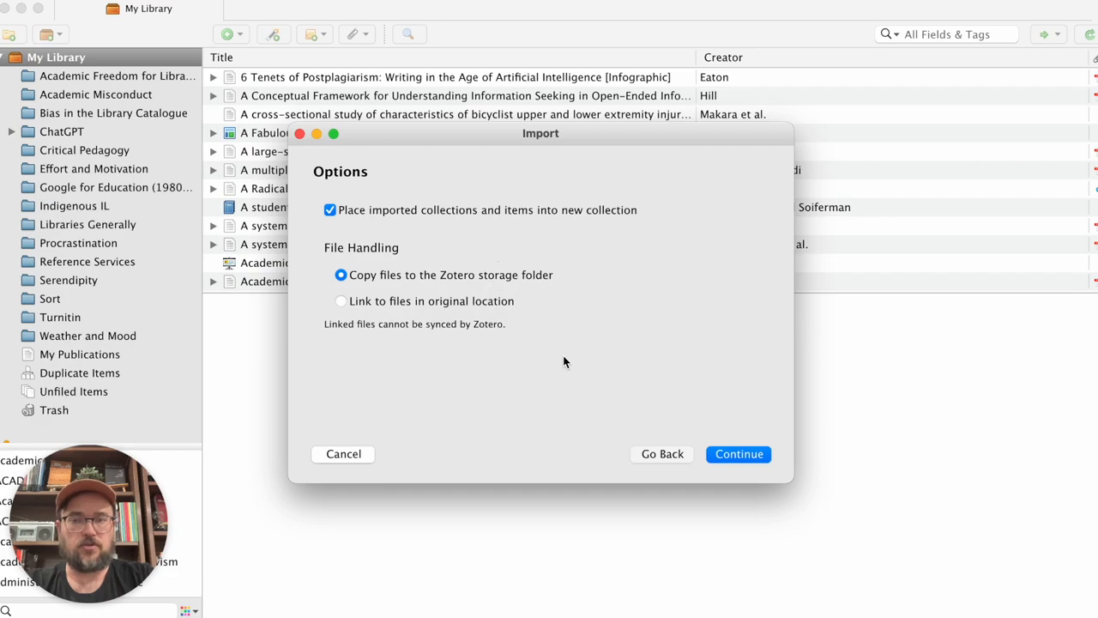
{"action": "mouse_move", "coordinate": [488, 288]}
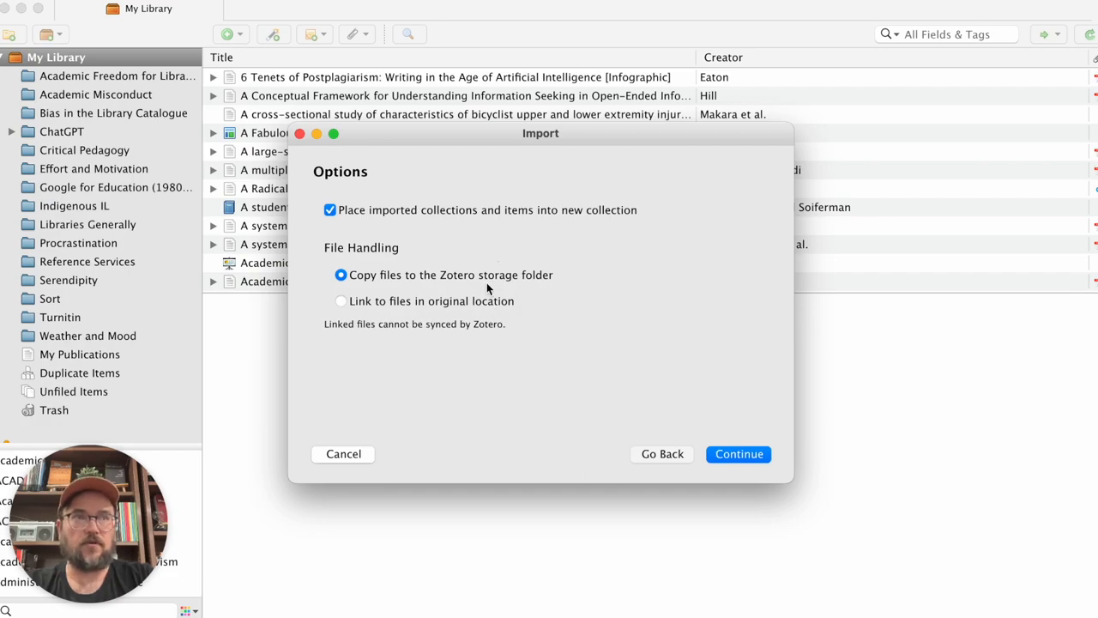
{"action": "mouse_move", "coordinate": [420, 320]}
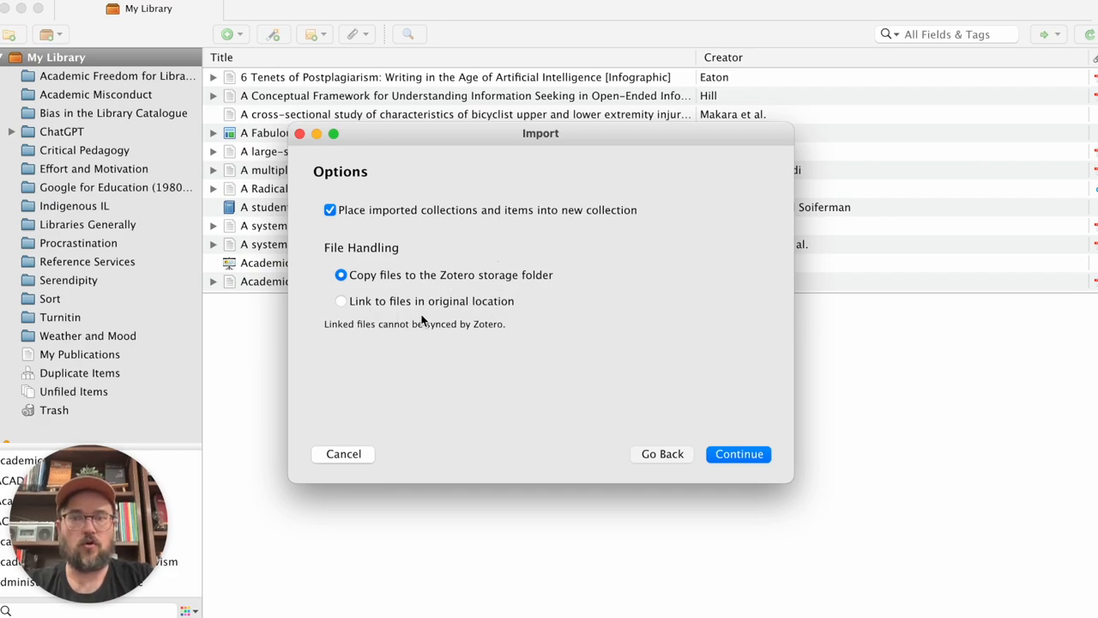
{"action": "mouse_move", "coordinate": [759, 397]}
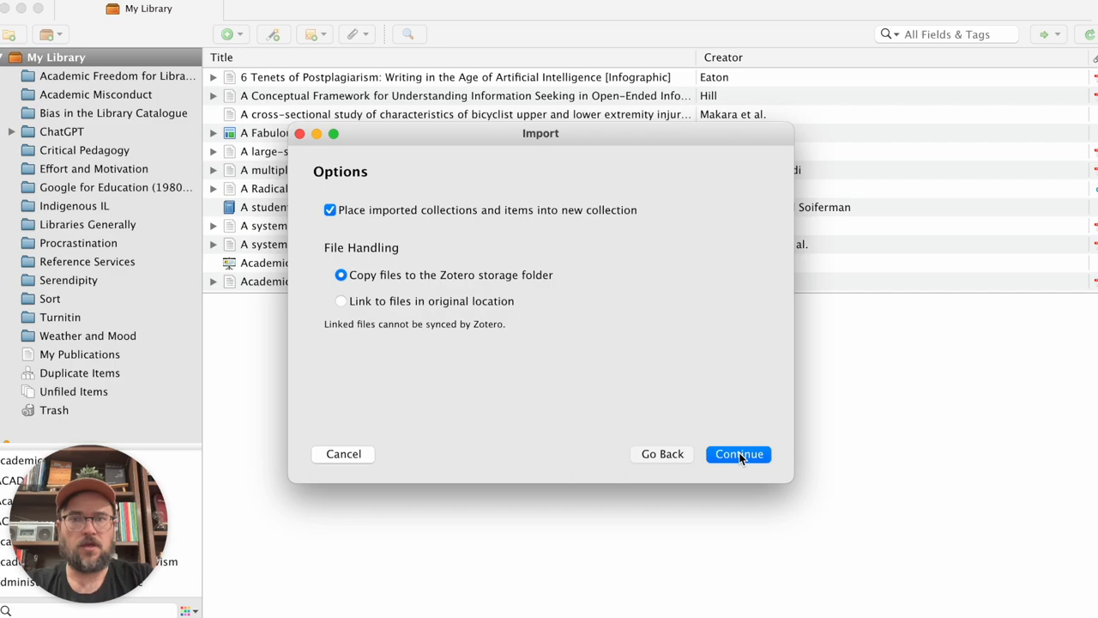
{"action": "mouse_move", "coordinate": [524, 249]}
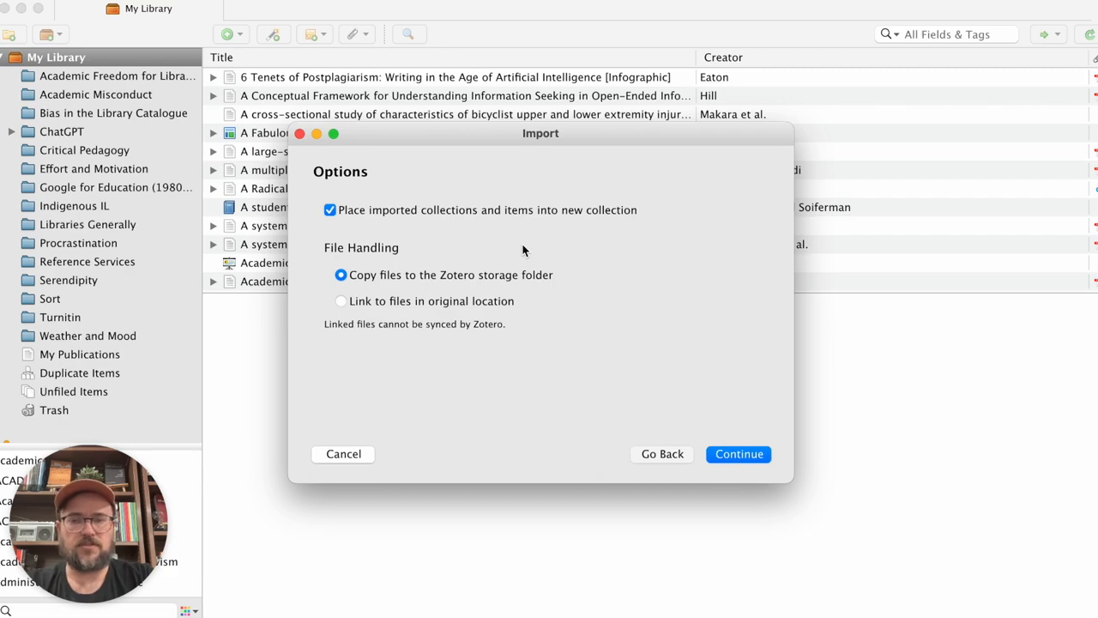
{"action": "mouse_move", "coordinate": [726, 417]}
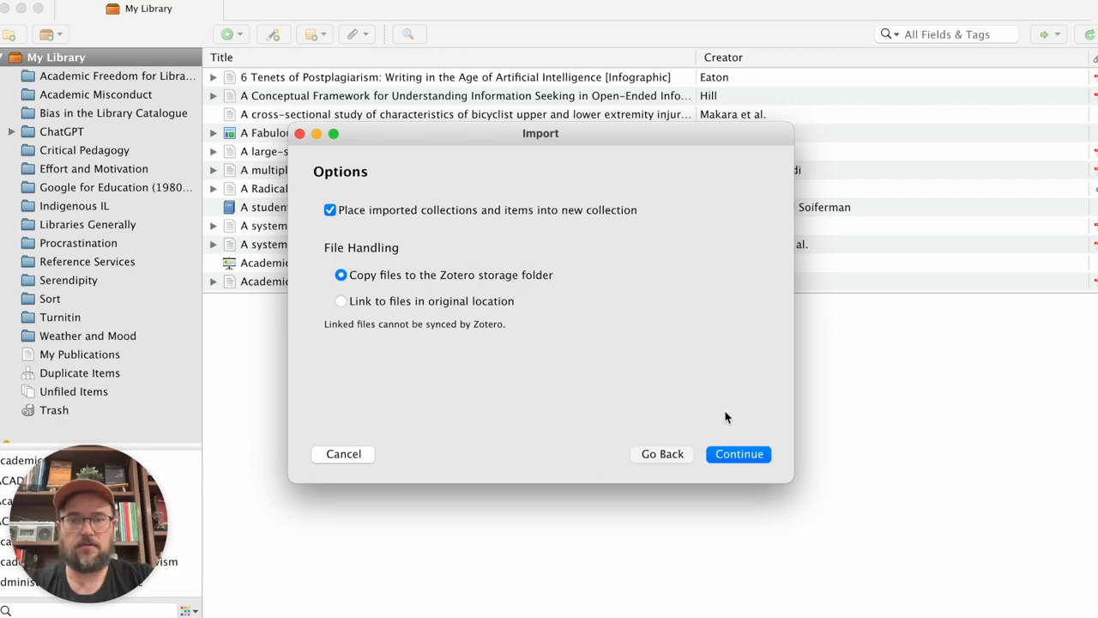
- Import the 112 references into a new collection, copying files into Zotero storage
{"action": "left_click", "coordinate": [738, 454]}
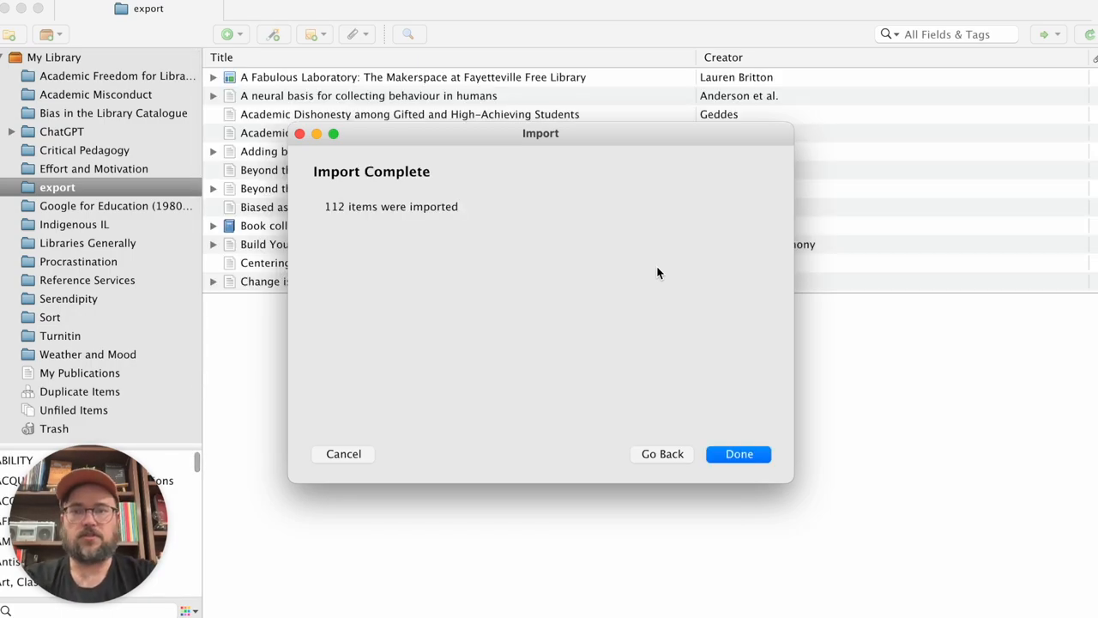
{"action": "mouse_move", "coordinate": [731, 438]}
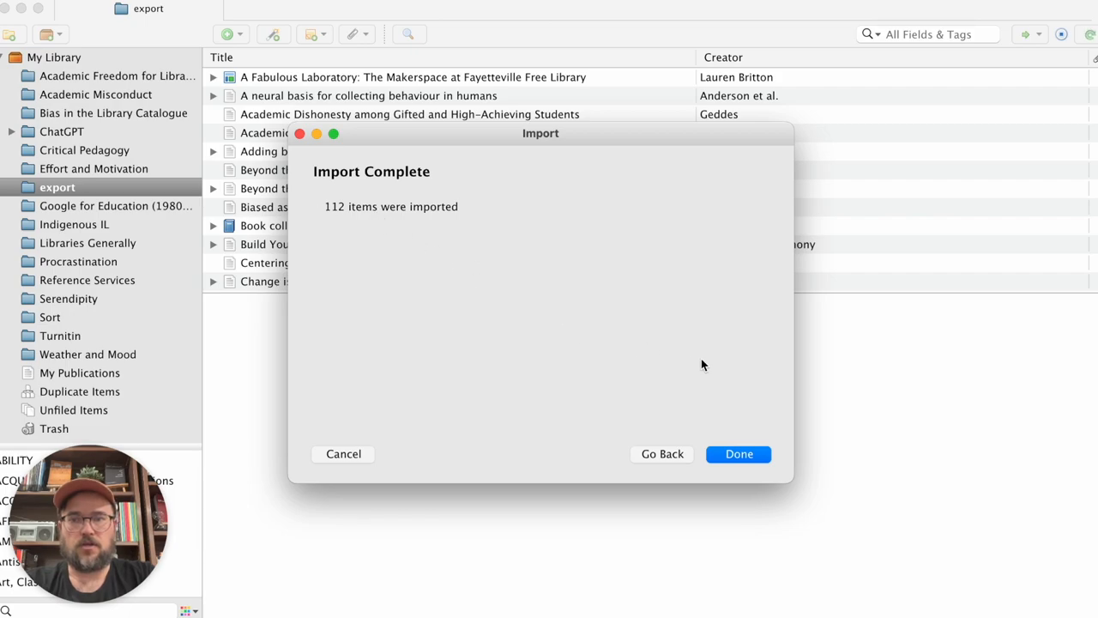
- Dismiss the Import Complete summary and browse the 112 items in the export collection
{"action": "left_click", "coordinate": [738, 453]}
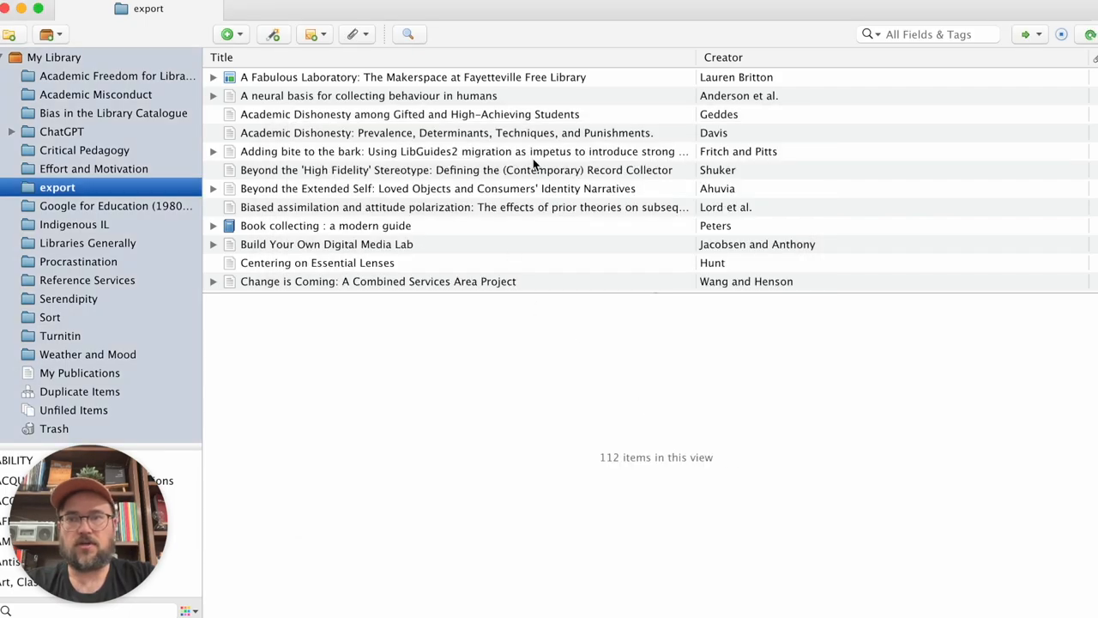
{"action": "scroll", "scroll_direction": "down", "scroll_amount": 3}
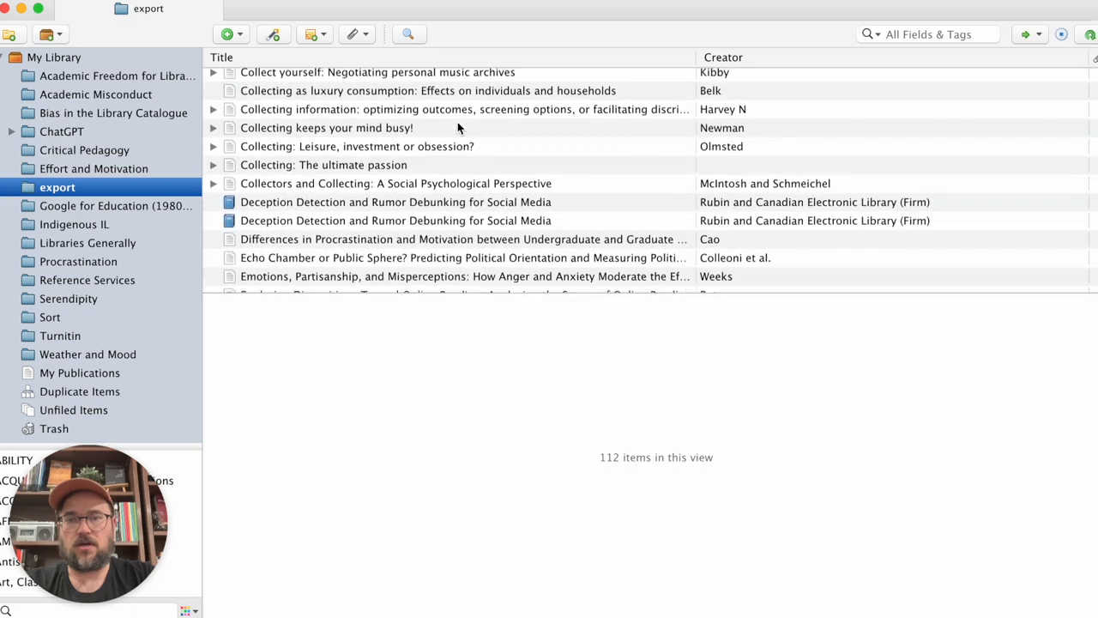
{"action": "scroll", "scroll_direction": "down", "scroll_amount": 3}
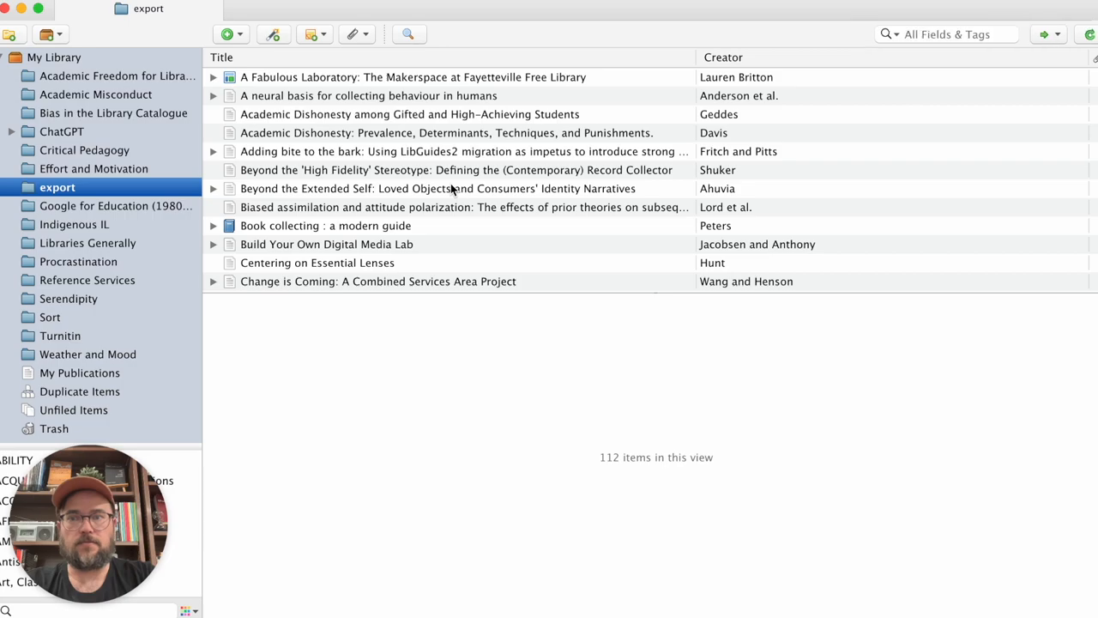
{"action": "mouse_move", "coordinate": [273, 137]}
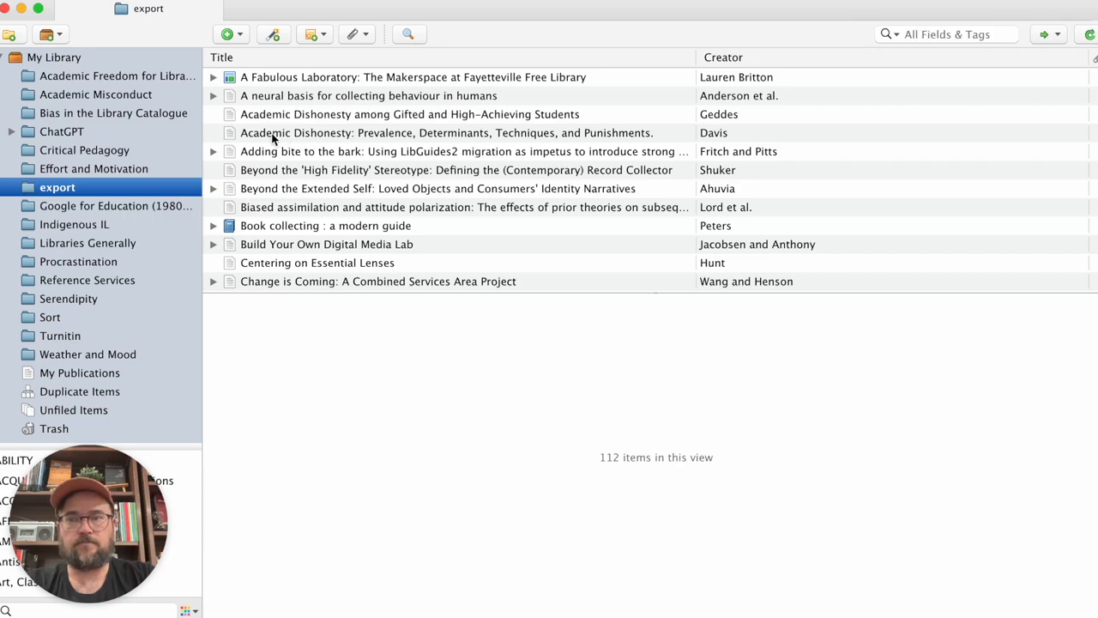
{"action": "left_click", "coordinate": [57, 187]}
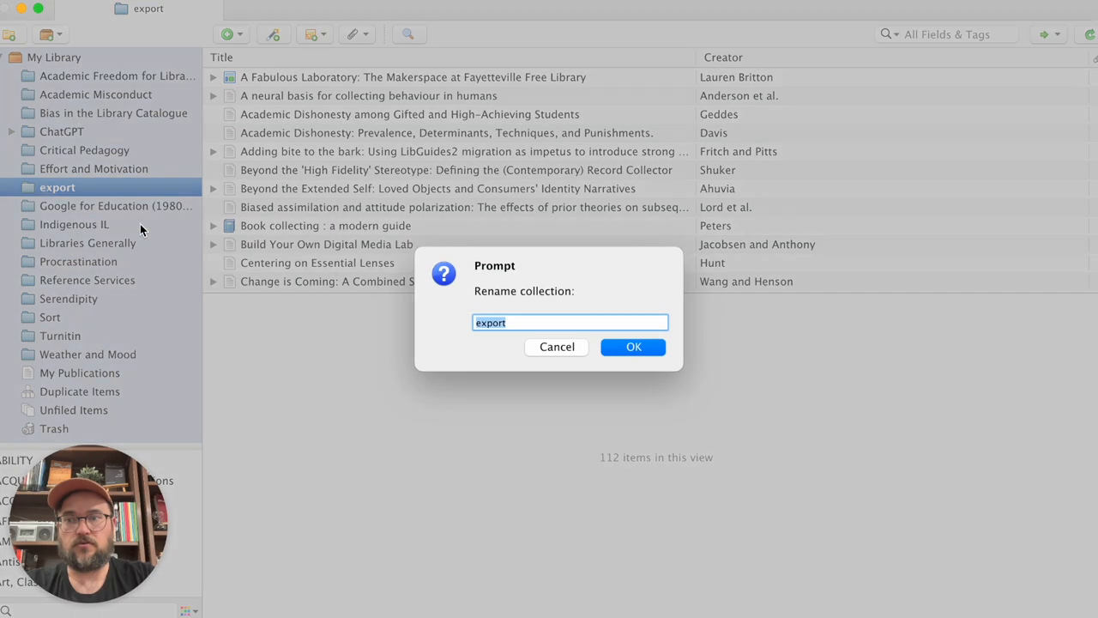
- Replace the collection name 'export' with 'From Refworks'
{"action": "type", "text": "From Refw"}
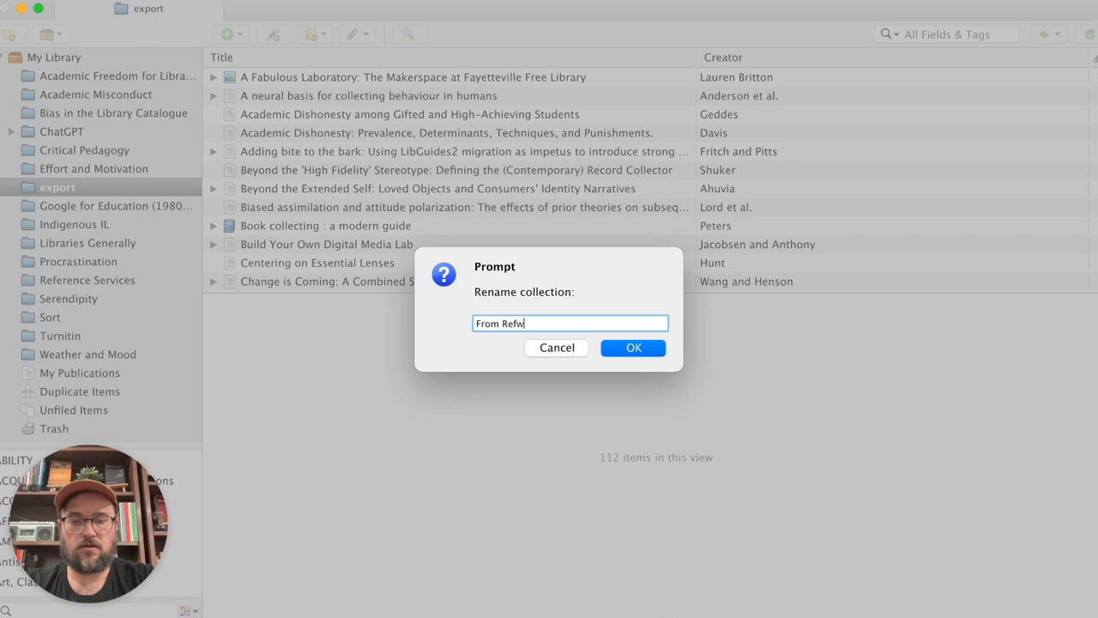
{"action": "type", "text": "orks"}
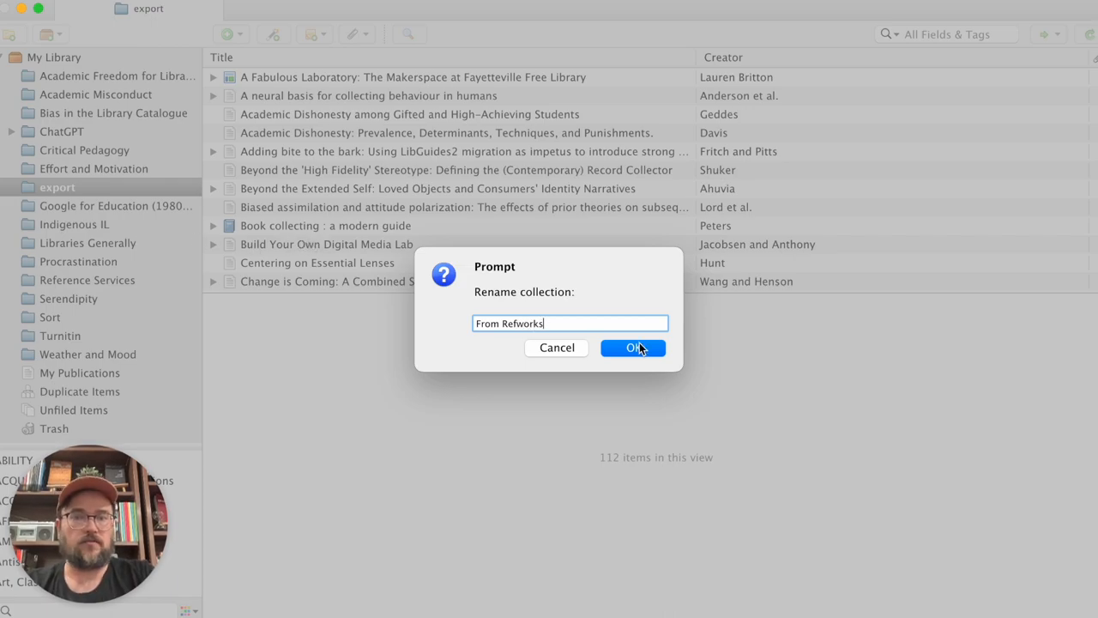
{"action": "left_click", "coordinate": [632, 348]}
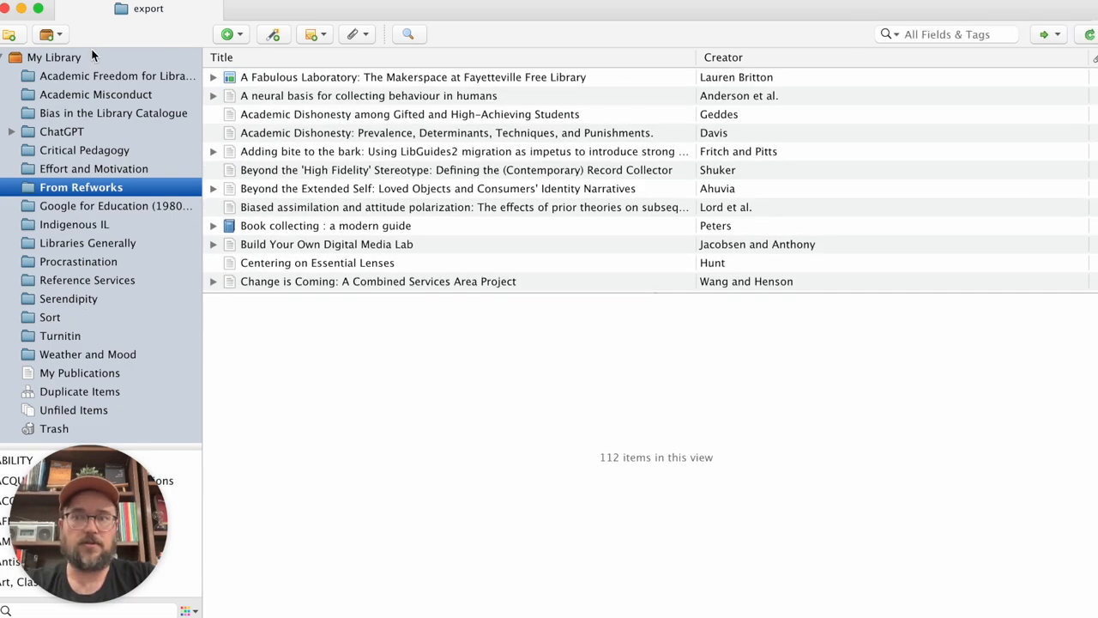
{"action": "mouse_move", "coordinate": [130, 202]}
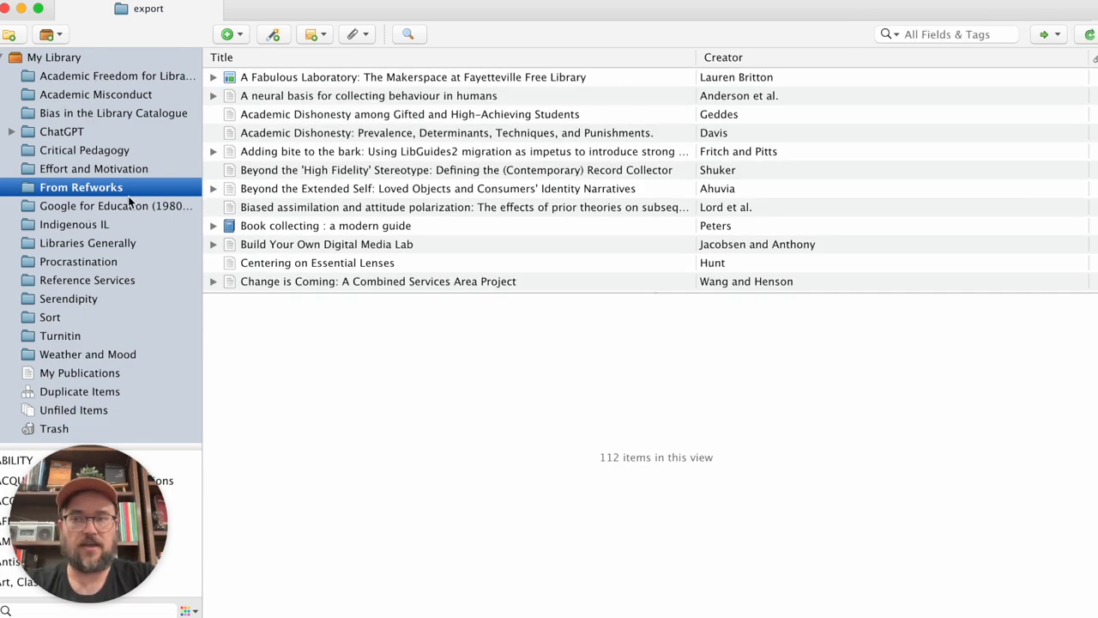
{"action": "mouse_move", "coordinate": [103, 253]}
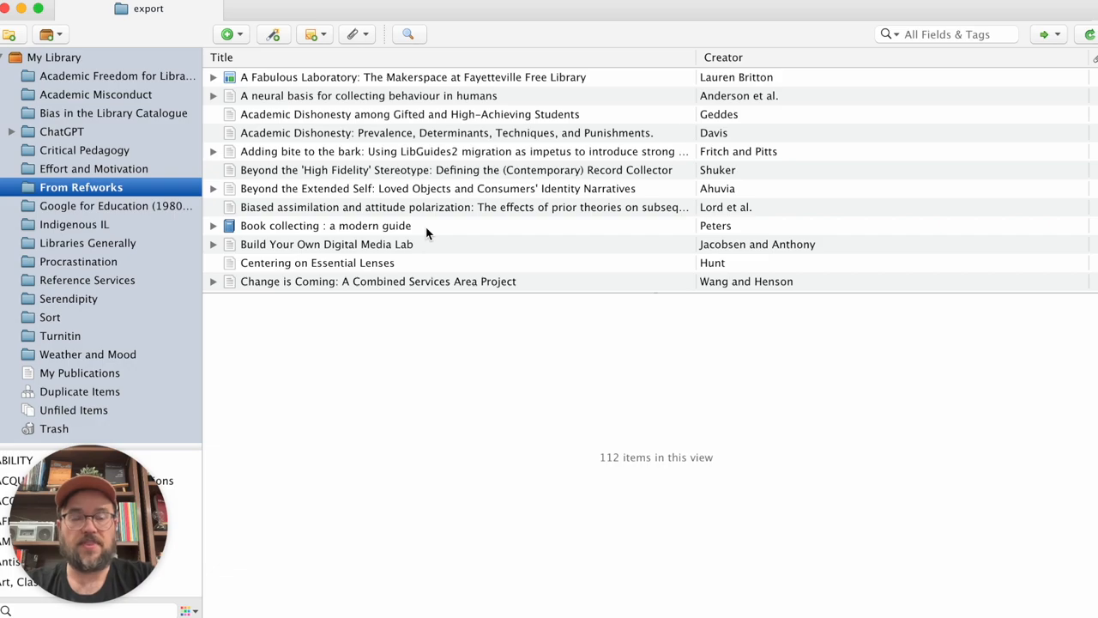
{"action": "mouse_move", "coordinate": [386, 187]}
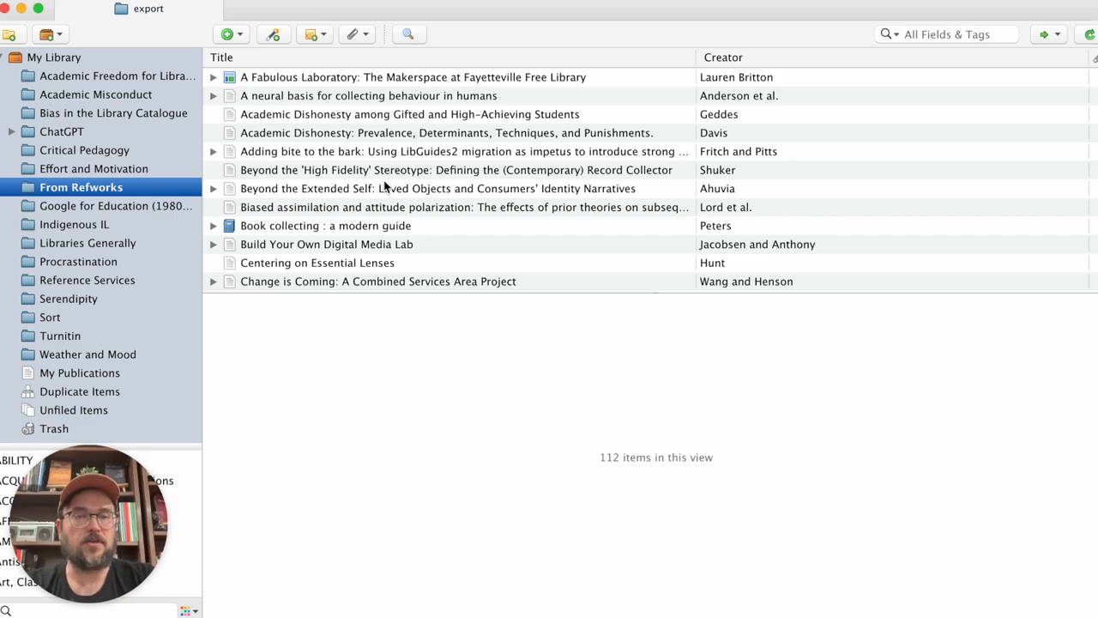